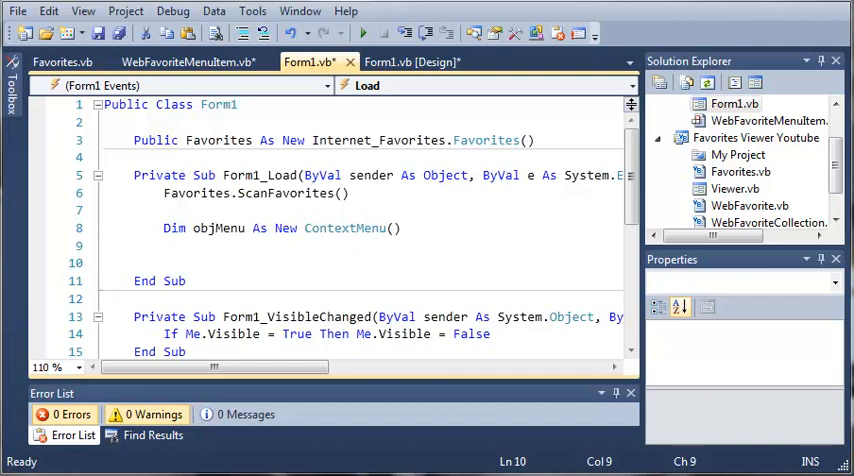
pyautogui.moveTo(291, 247)
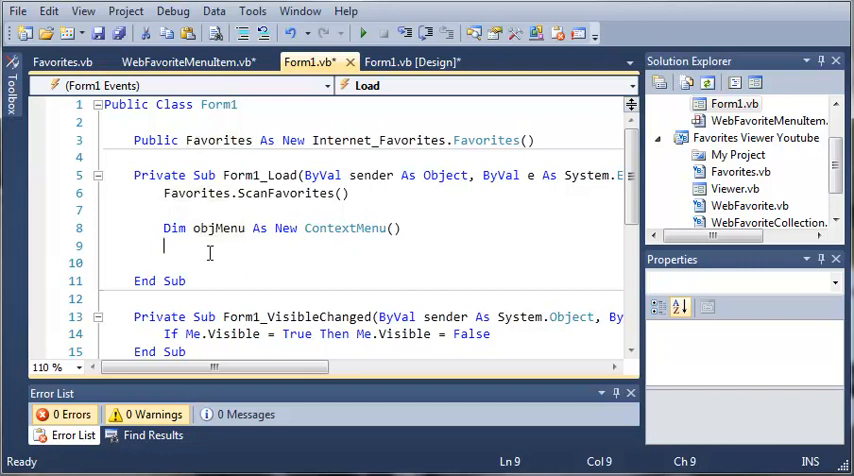
# Place the cursor on the blank line below the objMenu ContextMenu declaration
pyautogui.click(18, 11)
pyautogui.write('For Each obj')
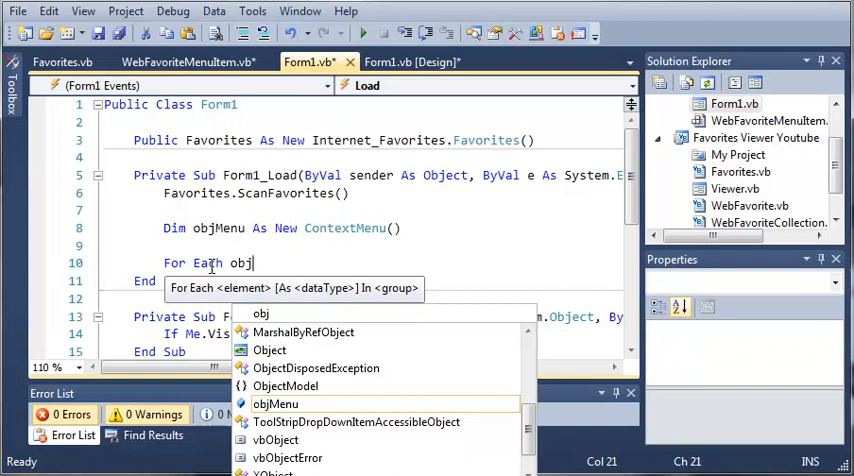
# Write the 'For Each objWebFavorite As Internet_Favorites.WebFavorite In' loop, closed with Next
pyautogui.write('WebFavorit')
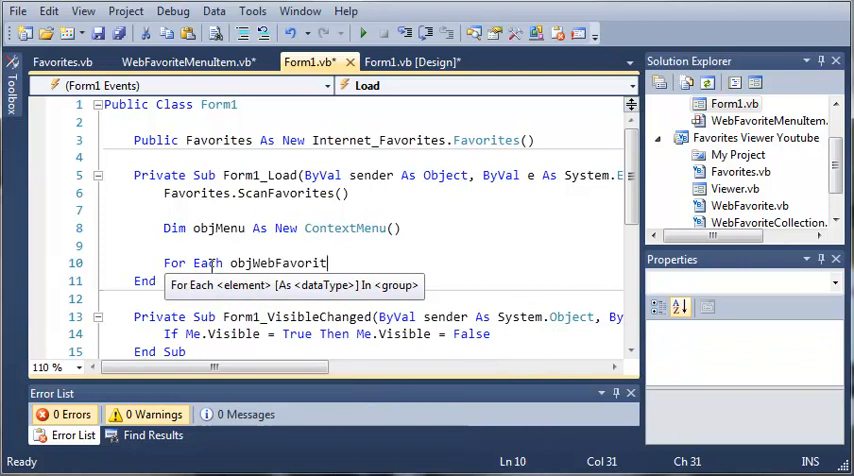
pyautogui.write('As')
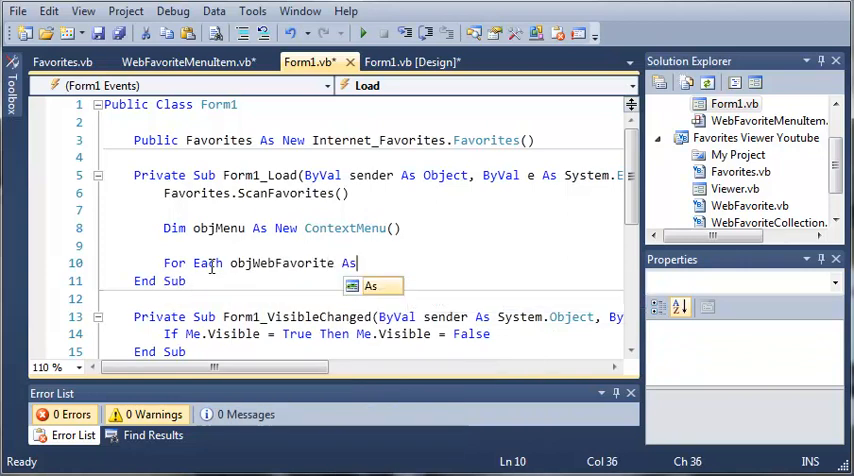
pyautogui.write('WebFa')
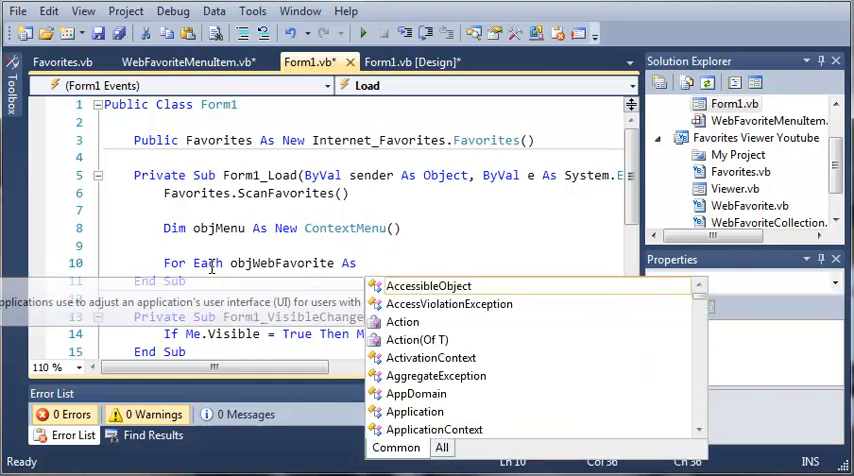
pyautogui.write('Internet_Favorites.WebFavorite In F')
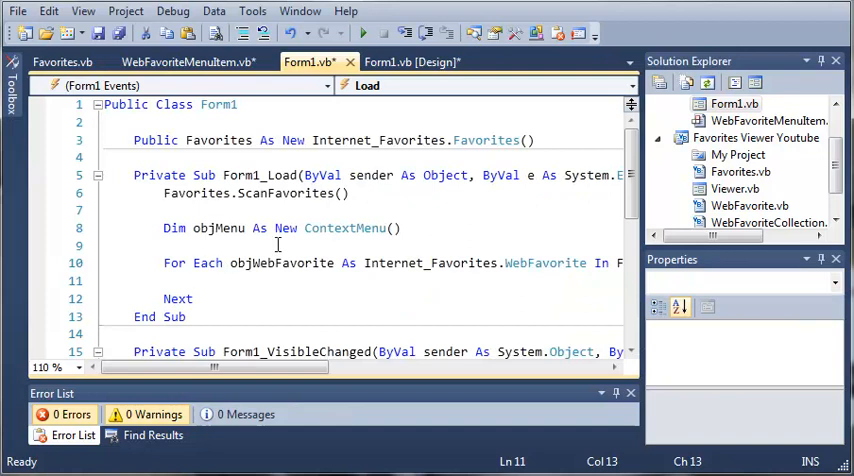
pyautogui.moveTo(164, 194)
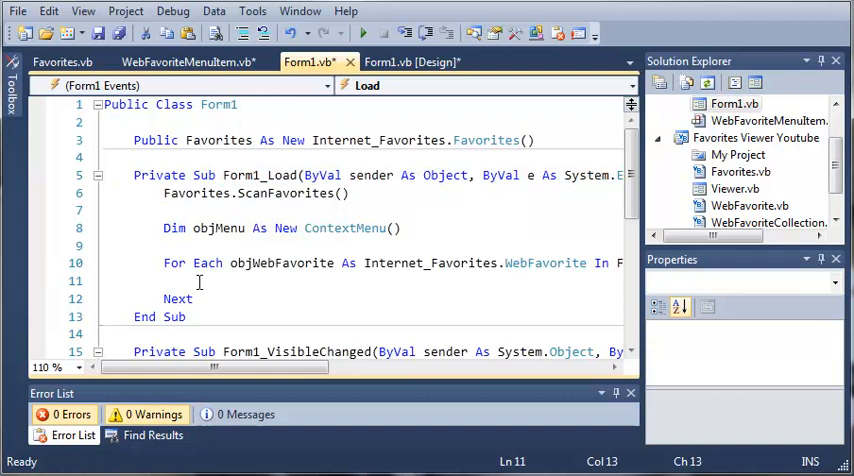
# Declare 'Dim objItem As New WebFavoriteMenuItem(objWebFavorite)' inside the loop
pyautogui.write('Dim obj')
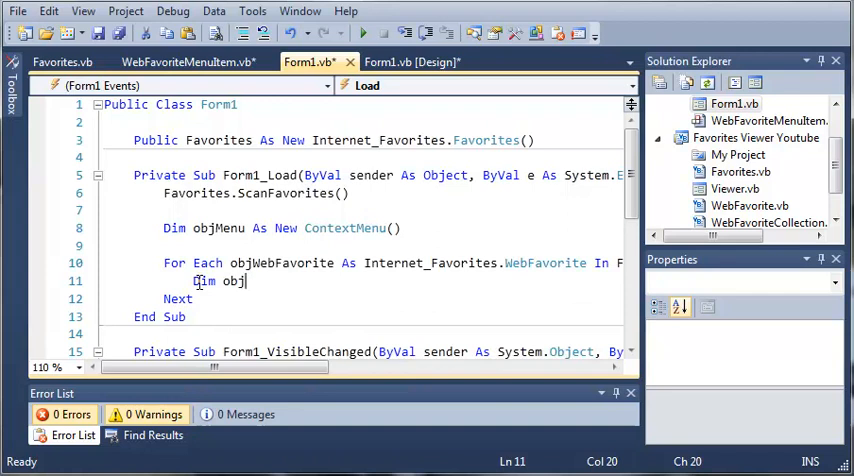
pyautogui.write('Item As New')
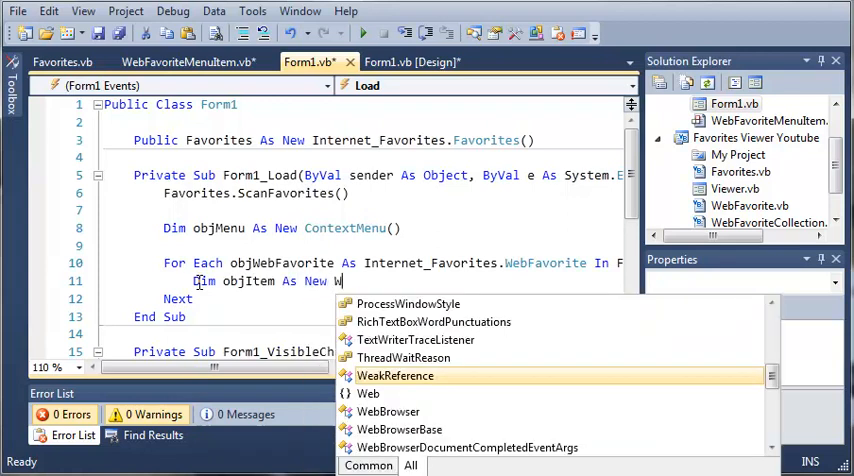
pyautogui.write('Web')
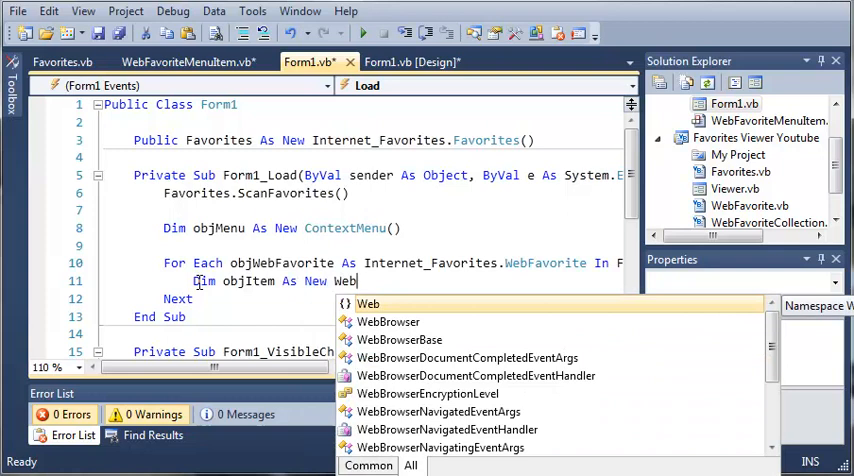
pyautogui.write('WebFavoriteMenuItem')
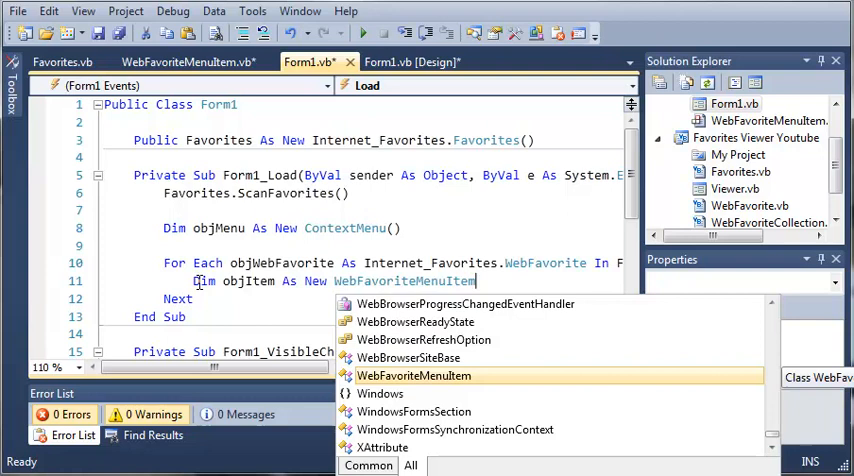
pyautogui.write('(obj')
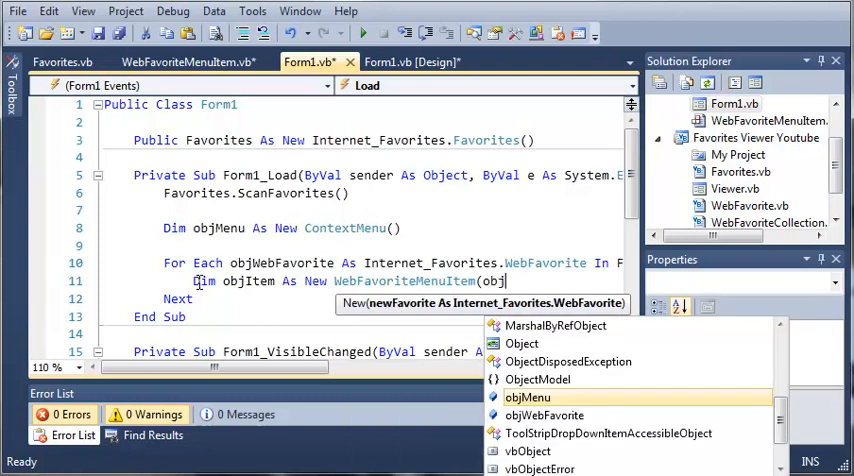
pyautogui.write('We')
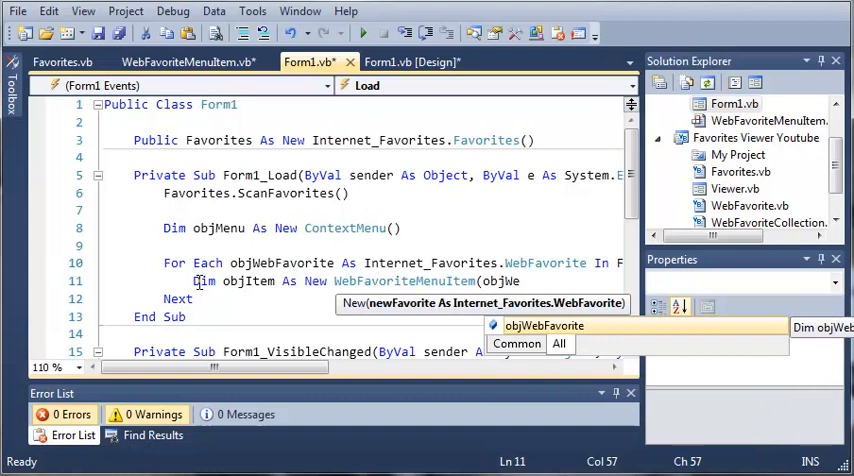
pyautogui.press('Tab')
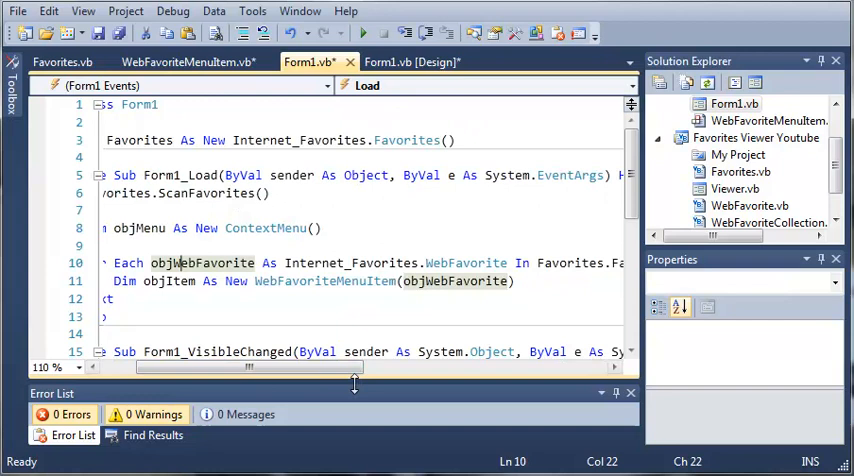
pyautogui.hscroll(-3)
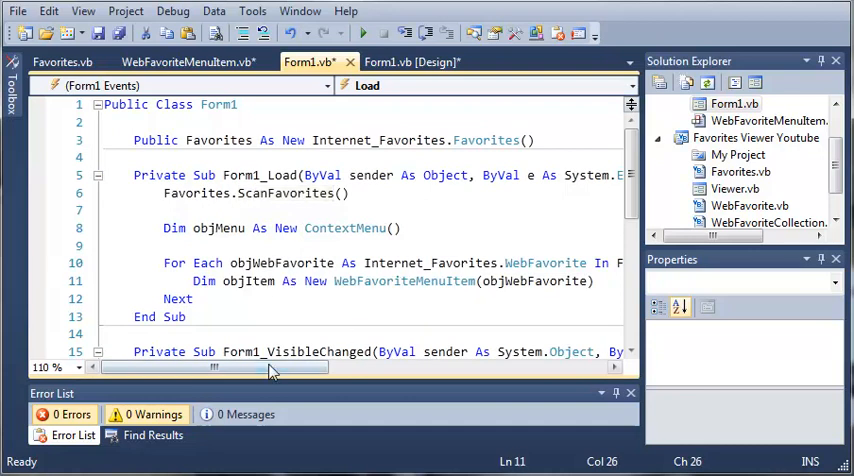
pyautogui.hscroll(3)
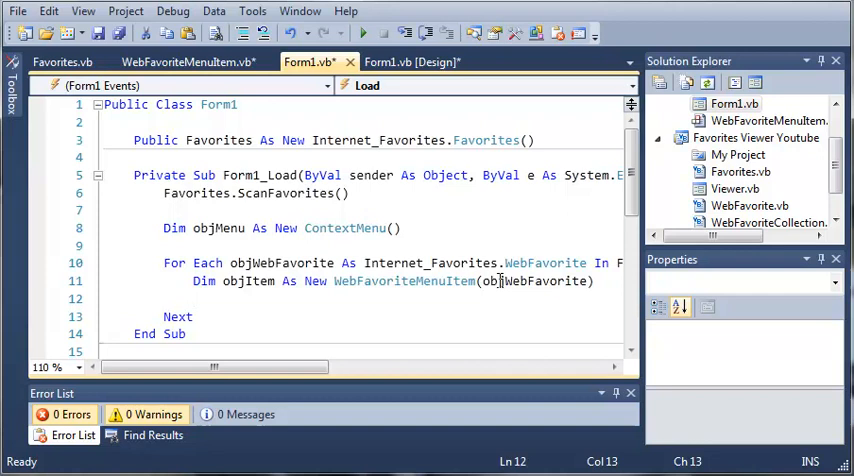
# Add the line 'objMenu.MenuItems.Add(objItem)' just before Next
pyautogui.write('objMenu.')
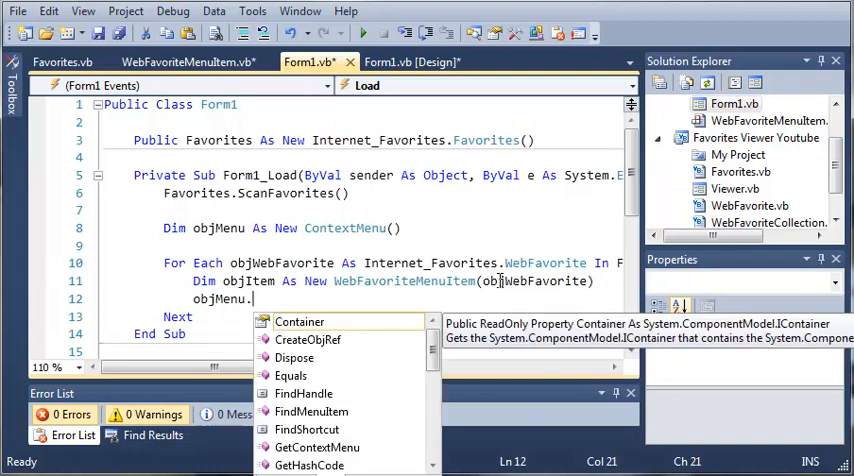
pyautogui.write('Me')
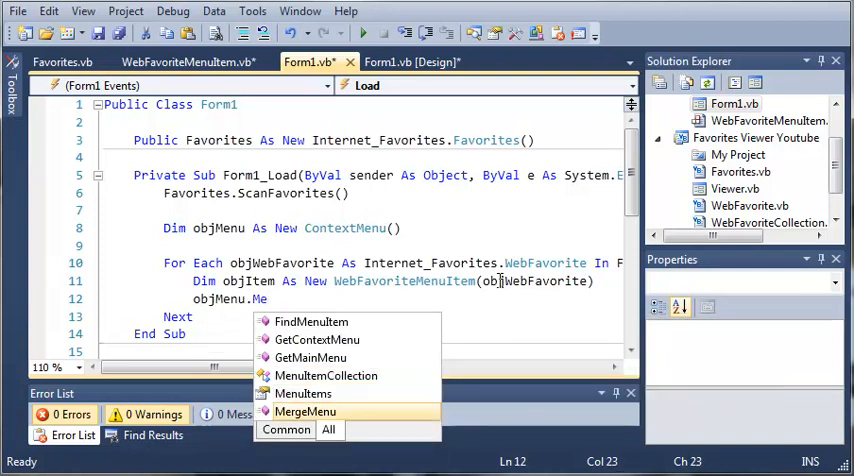
pyautogui.write('.MenuItems.Ad')
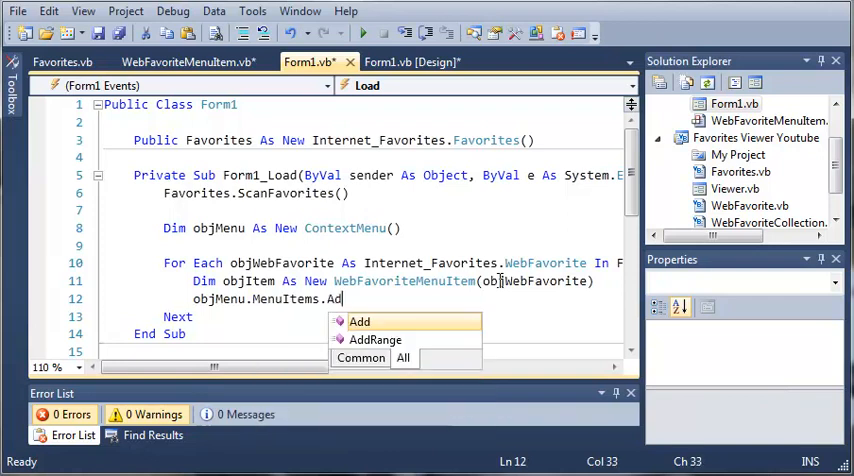
pyautogui.write('(objItem')
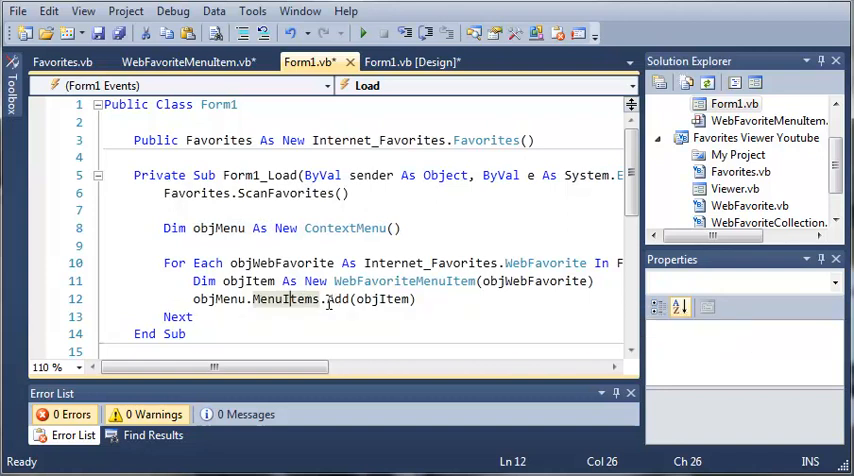
pyautogui.moveTo(390, 299)
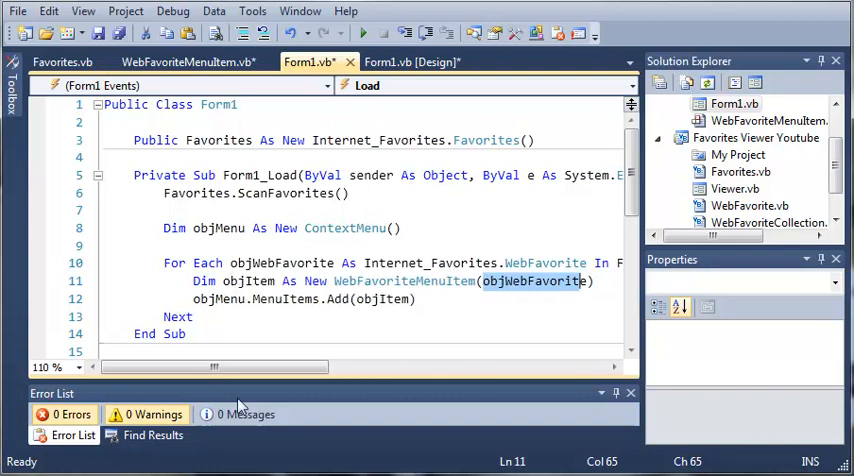
pyautogui.moveTo(345, 307)
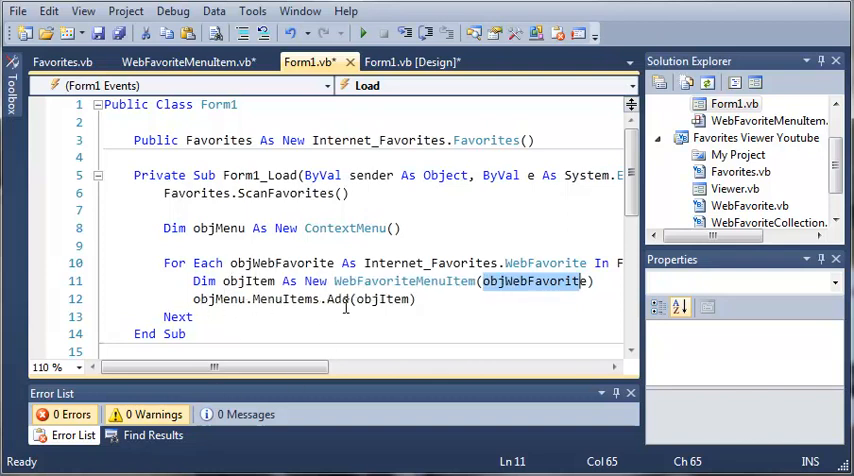
pyautogui.moveTo(497, 285)
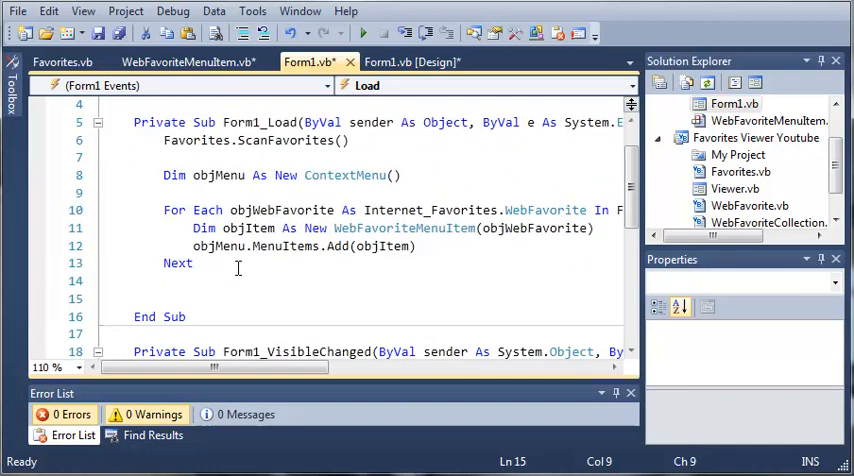
# Below Next, add 'objMenu.MenuItems.Add("-")' as a menu separator
pyautogui.write('Obj')
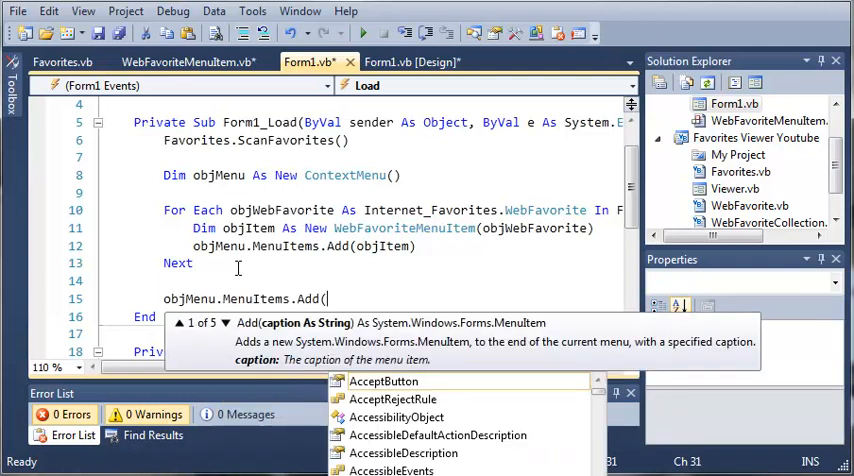
pyautogui.write('"-")')
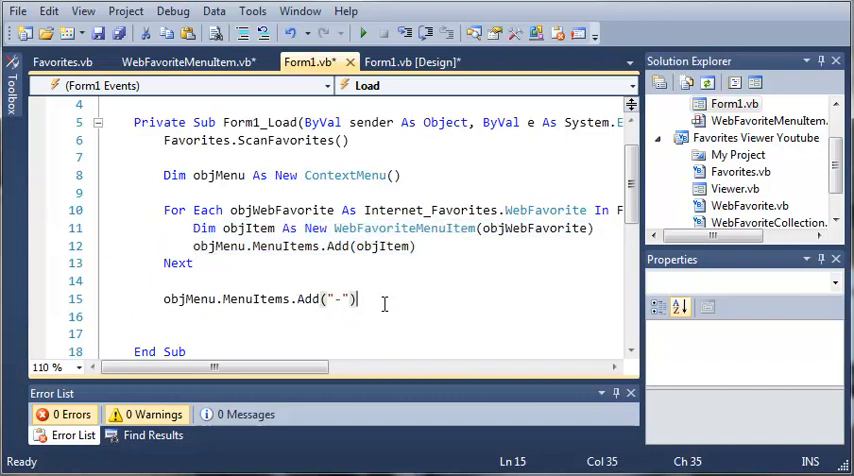
pyautogui.press('Enter')
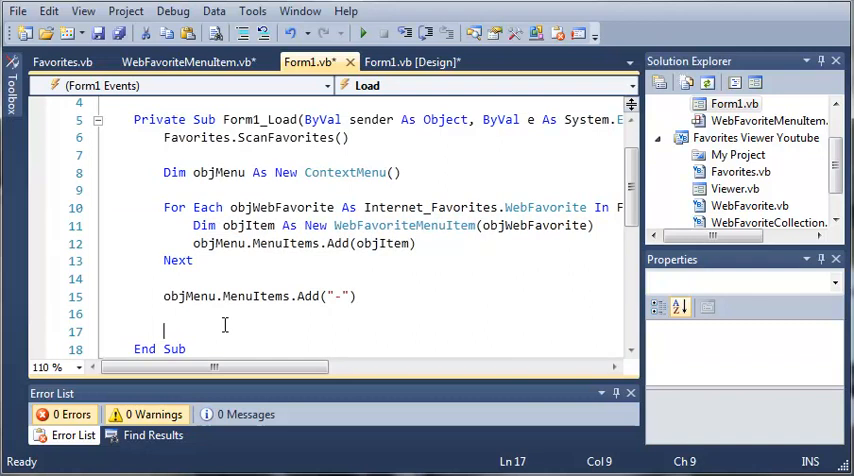
# Add 'objMenu.MenuItems.Add(New ExitMenuItem())' below the separator line
pyautogui.write('objMenu.')
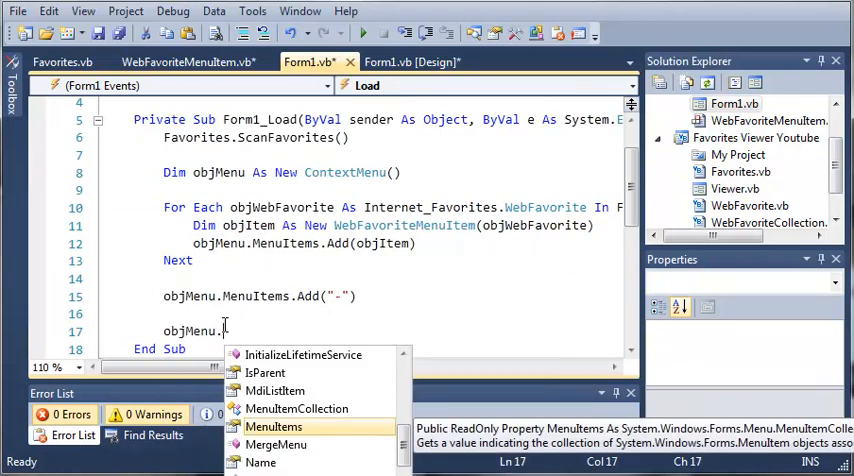
pyautogui.write('MenuItems.Add')
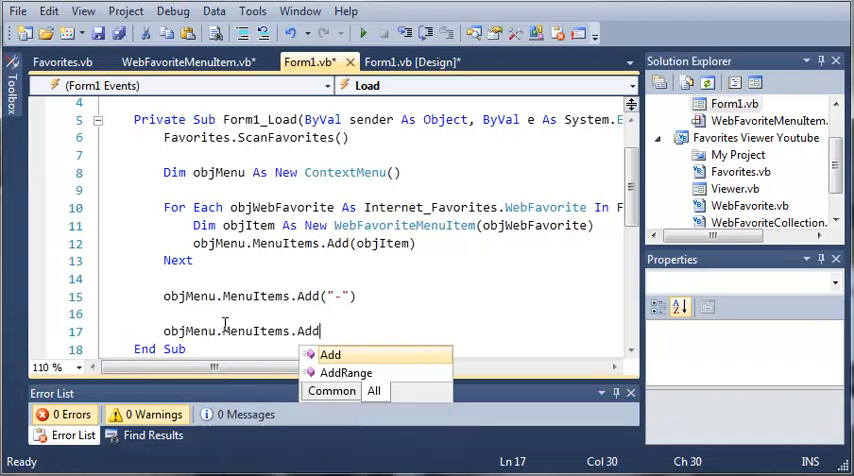
pyautogui.write('(New E')
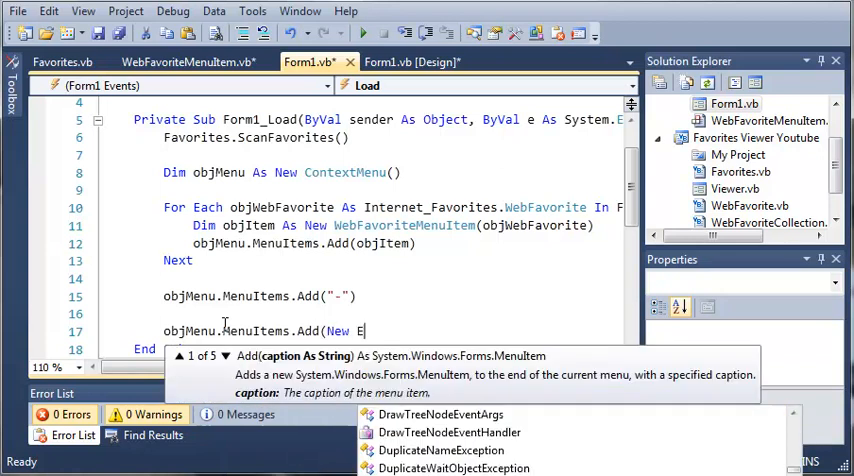
pyautogui.write('xitMenuItem()')
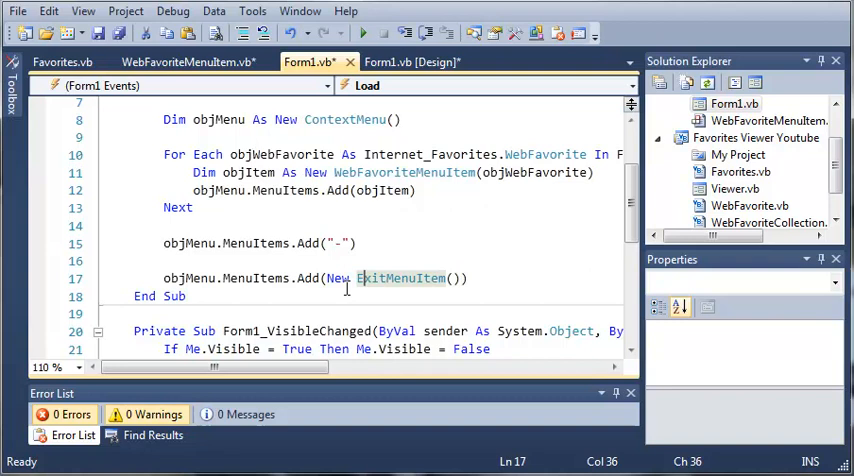
pyautogui.moveTo(339, 279)
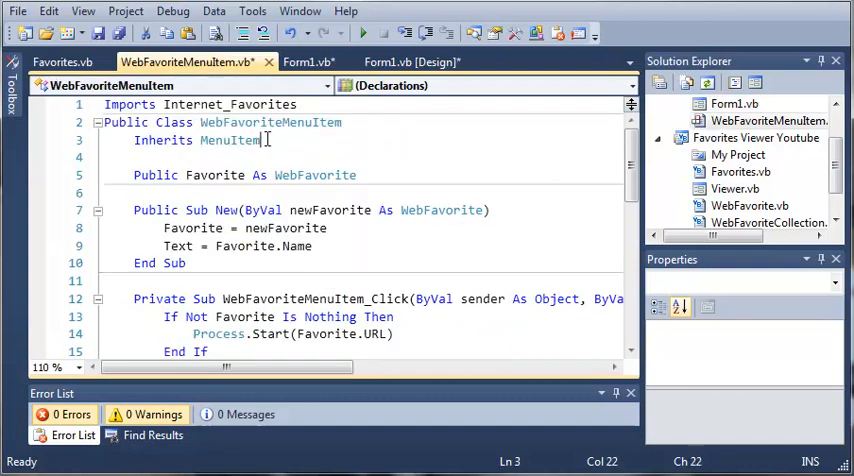
pyautogui.click(305, 61)
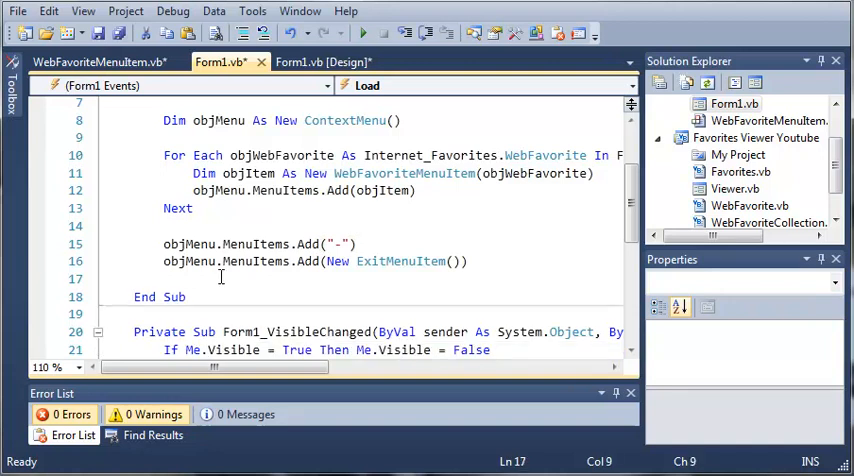
# In Form1_Load, set 'icnNotify.ContextMenu = objMenu', then 'blnLoadCalled = True'
pyautogui.write('icn')
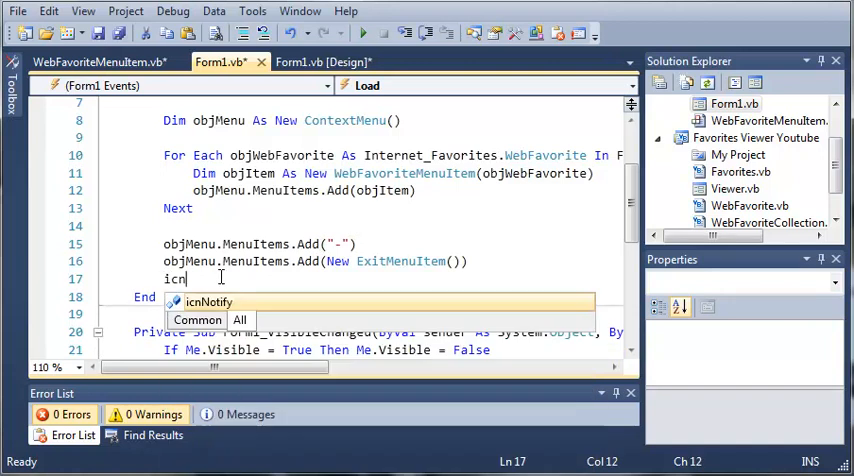
pyautogui.write('Notify.C')
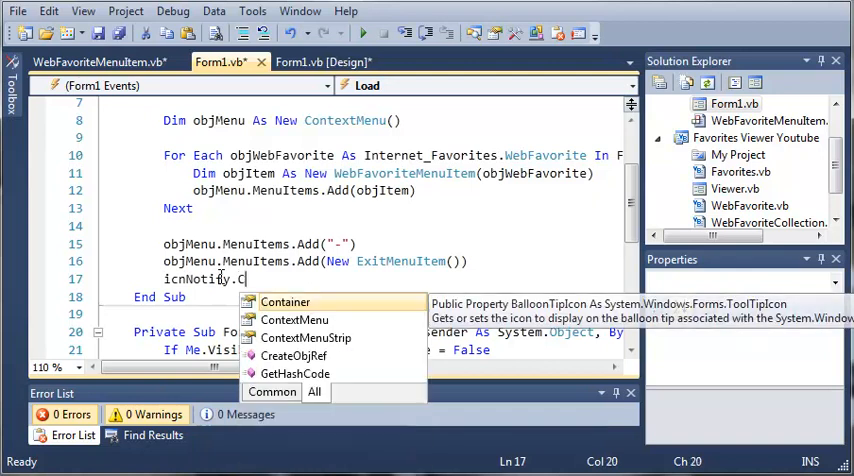
pyautogui.write('ontextMenu = objM')
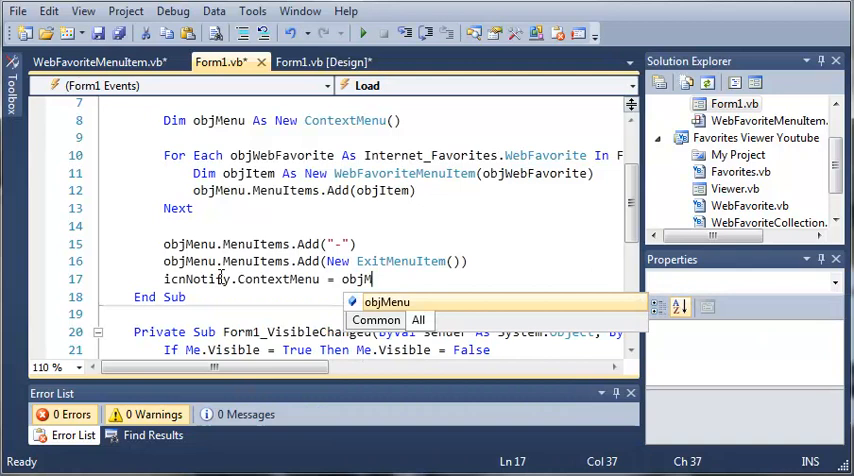
pyautogui.press('Enter')
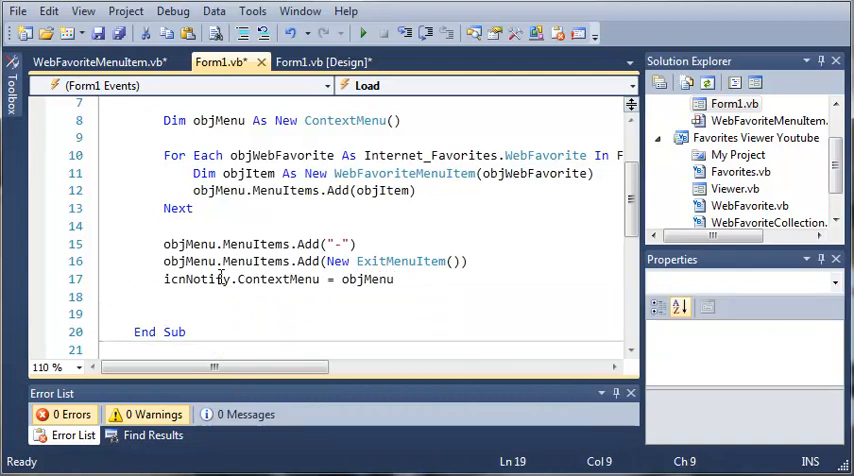
pyautogui.write('blnLoa')
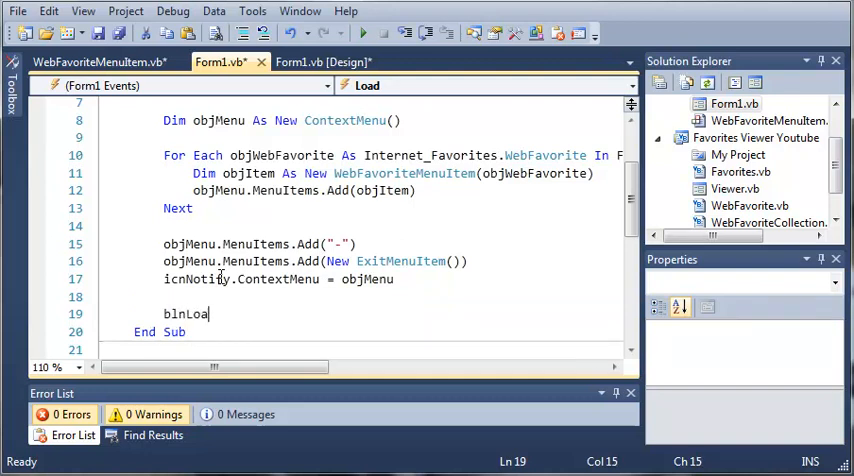
pyautogui.write('dCalled')
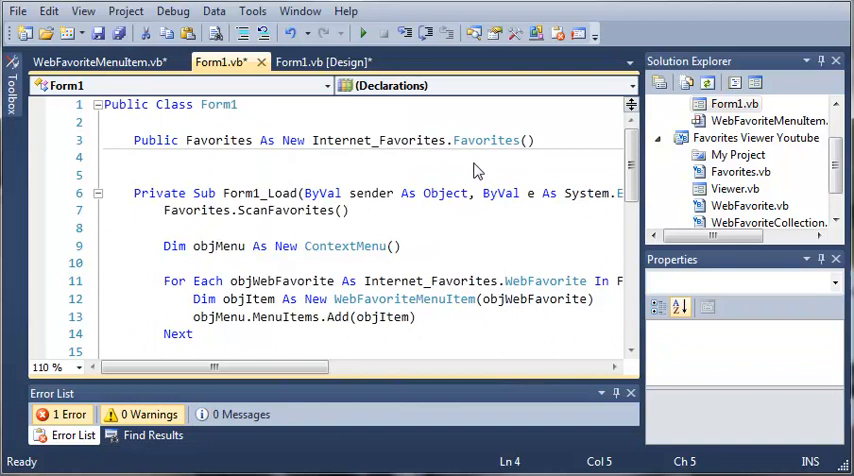
# Declare 'Private blnLoadCalled As Boolean = False' at the top of Form1
pyautogui.write('Private')
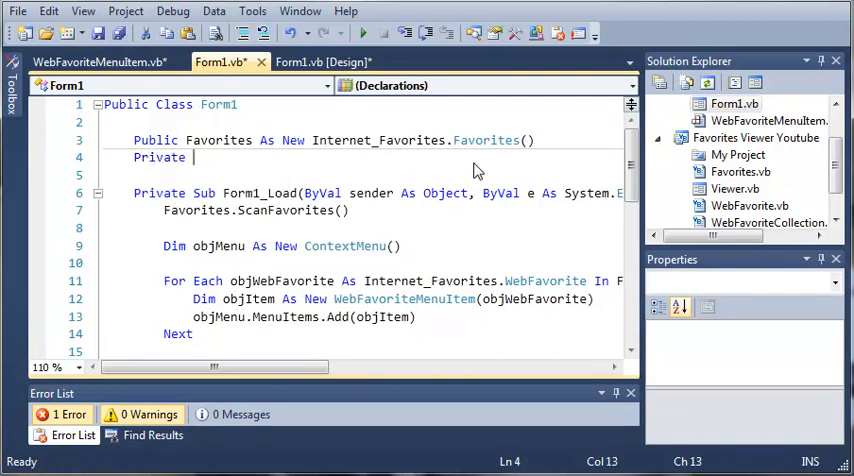
pyautogui.write('b1')
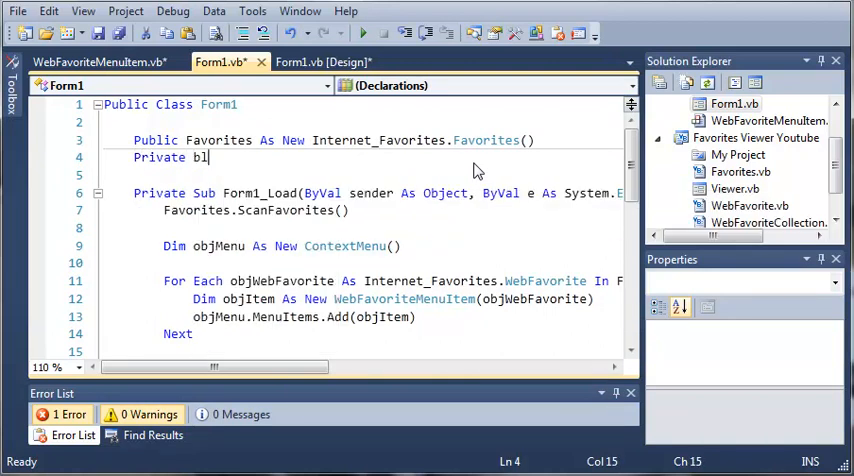
pyautogui.write('lnLoadCalled As')
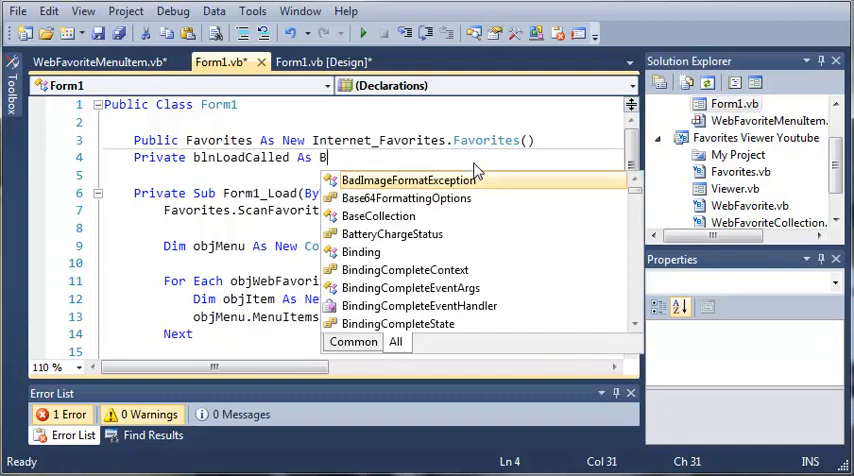
pyautogui.write('Boolean = False')
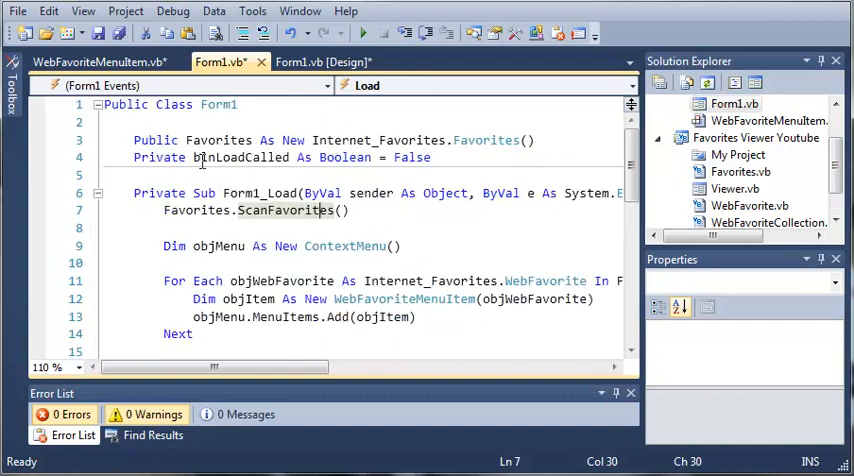
pyautogui.scroll(-3)
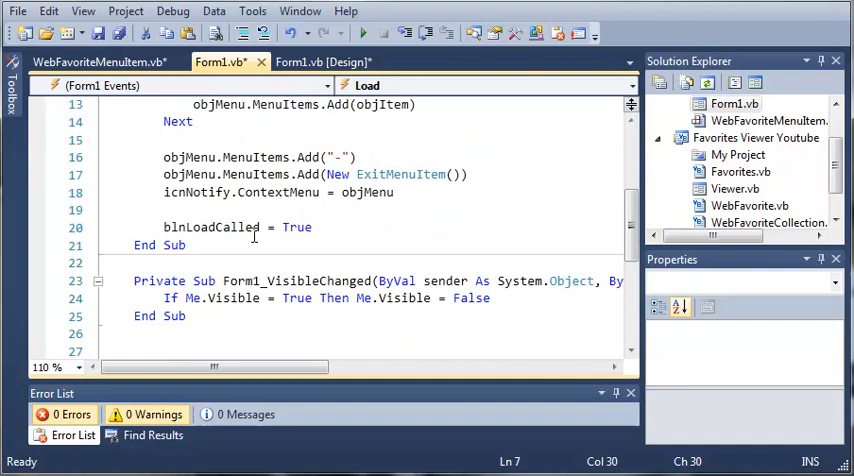
# Add 'Me.Hide()' on a new line after 'blnLoadCalled = True'
pyautogui.click(311, 227)
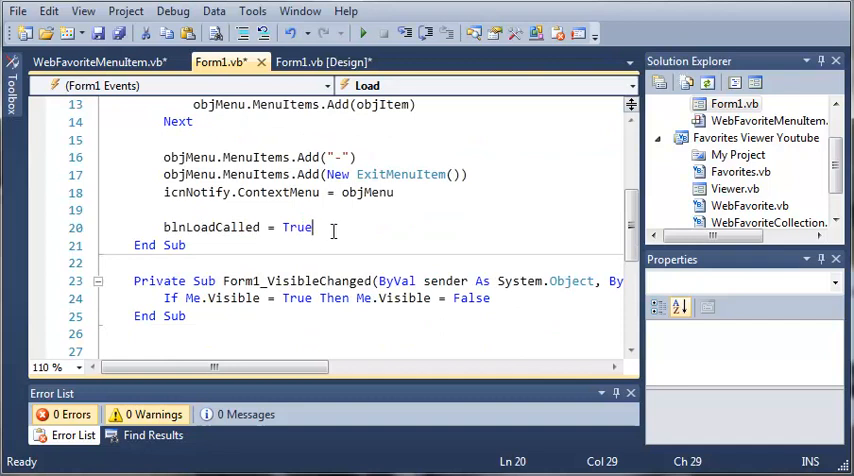
pyautogui.write('Me.')
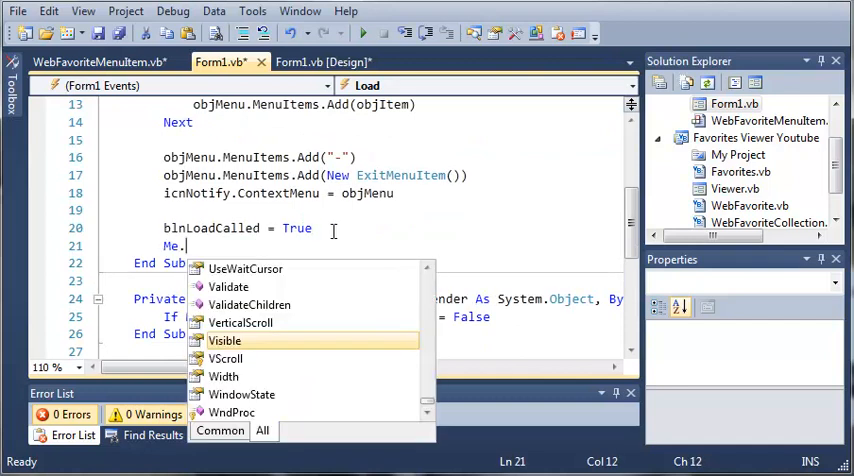
pyautogui.write('Hide()')
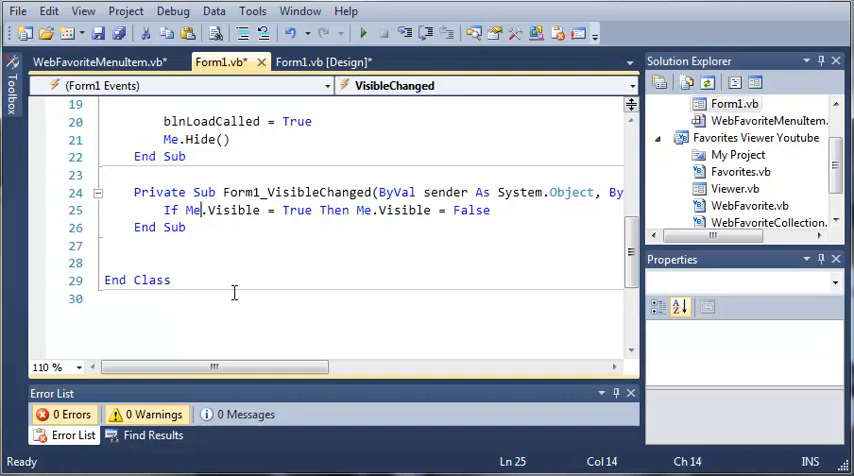
# Add 'If blnLoadCalled = False Then Exit Sub' at the top of Form1_VisibleChanged
pyautogui.moveTo(210, 367); pyautogui.dragTo(345, 367)
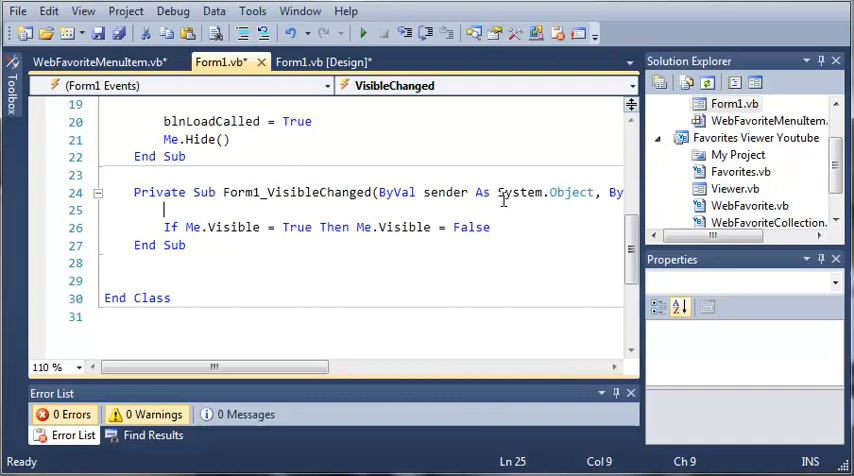
pyautogui.moveTo(399, 244)
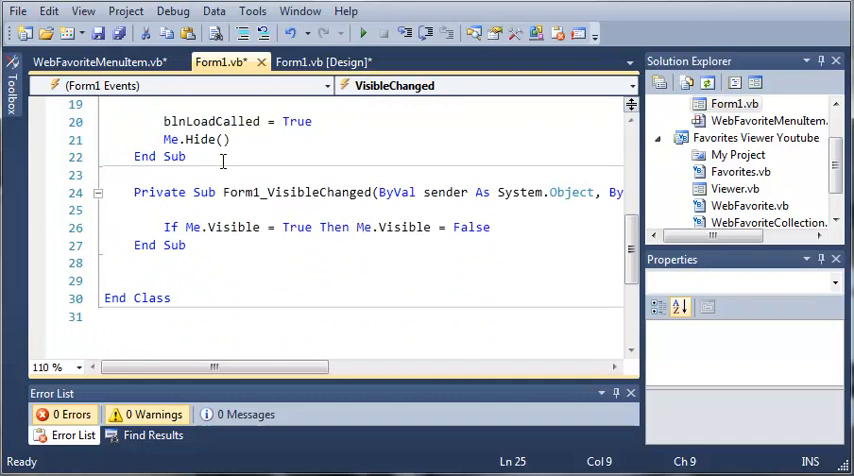
pyautogui.write('If')
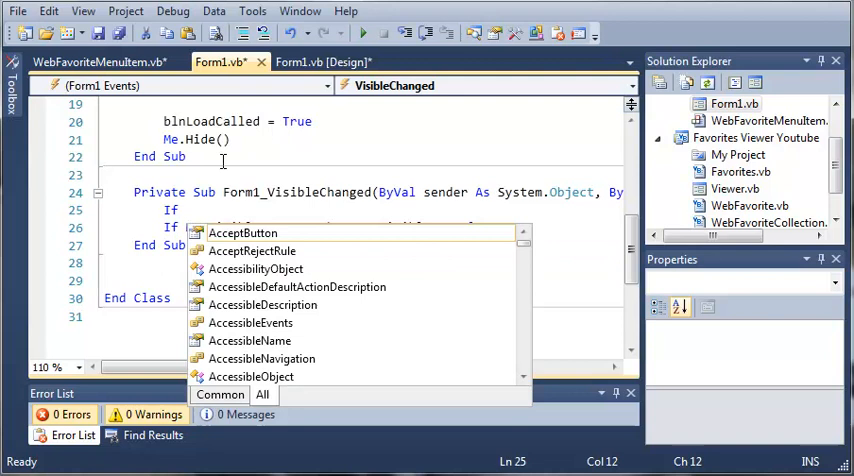
pyautogui.write('blnLoadCalled = False Then')
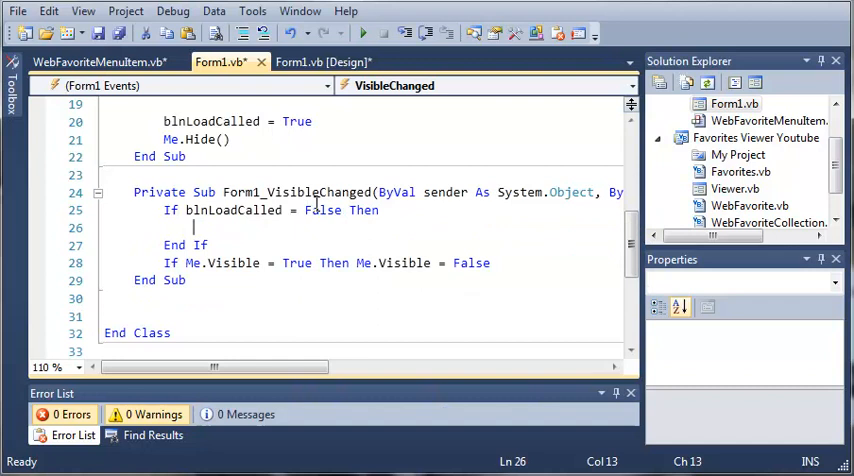
pyautogui.write('Exit Sub')
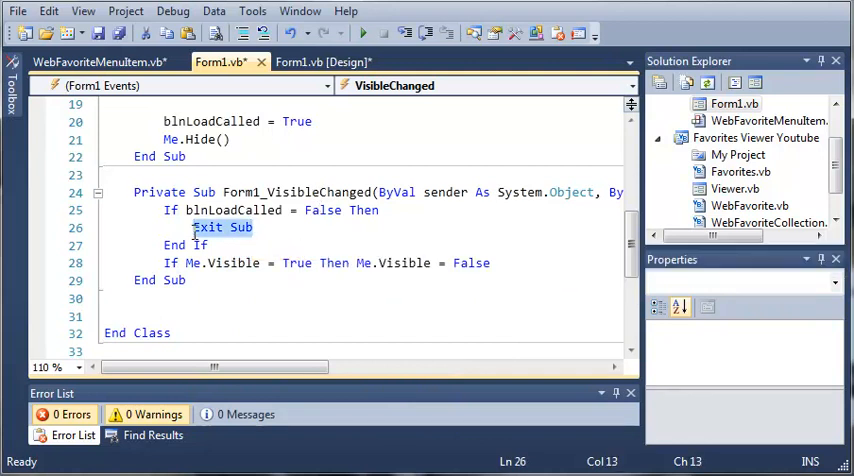
pyautogui.write('Return')
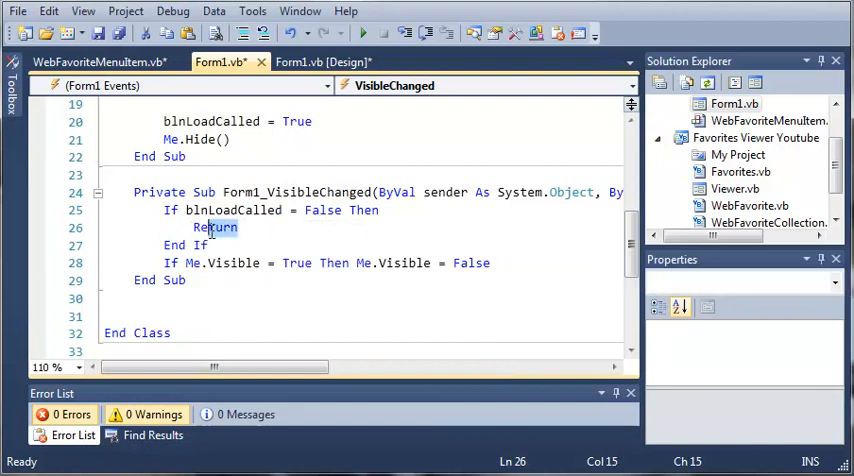
pyautogui.write('Exit')
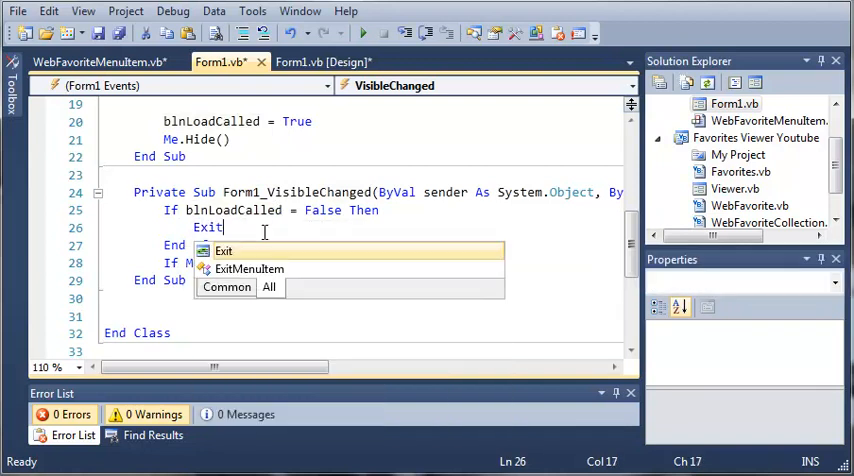
pyautogui.write('Sub')
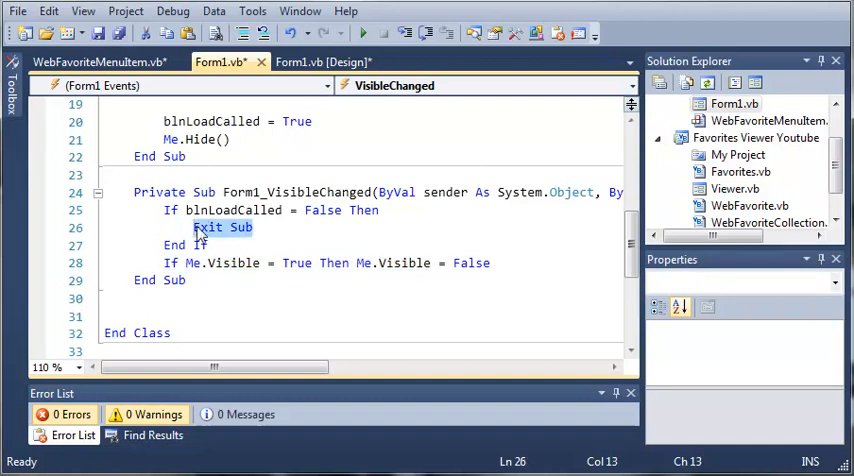
pyautogui.write('Return')
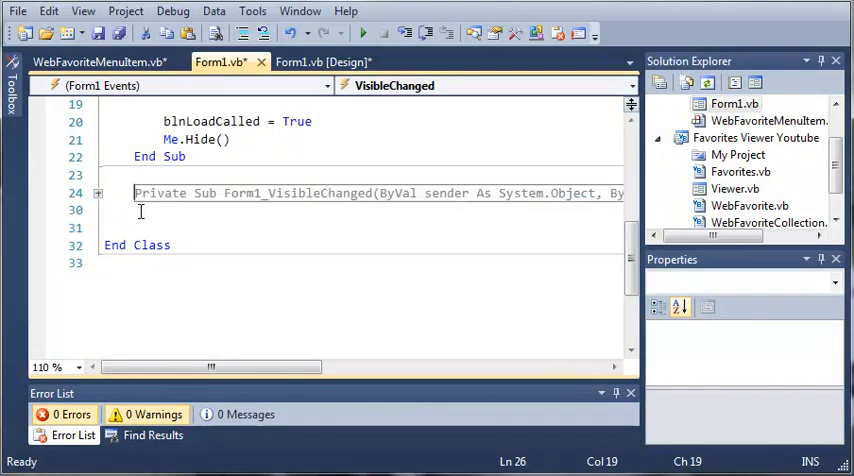
pyautogui.moveTo(366, 34)
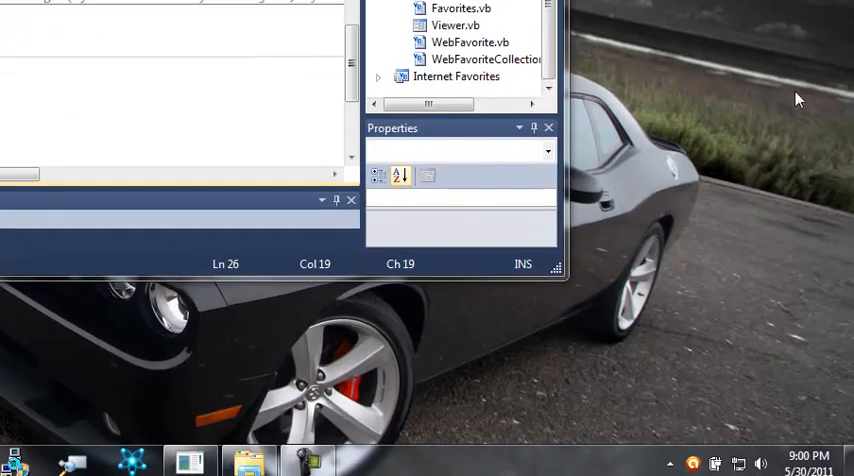
pyautogui.click(668, 462)
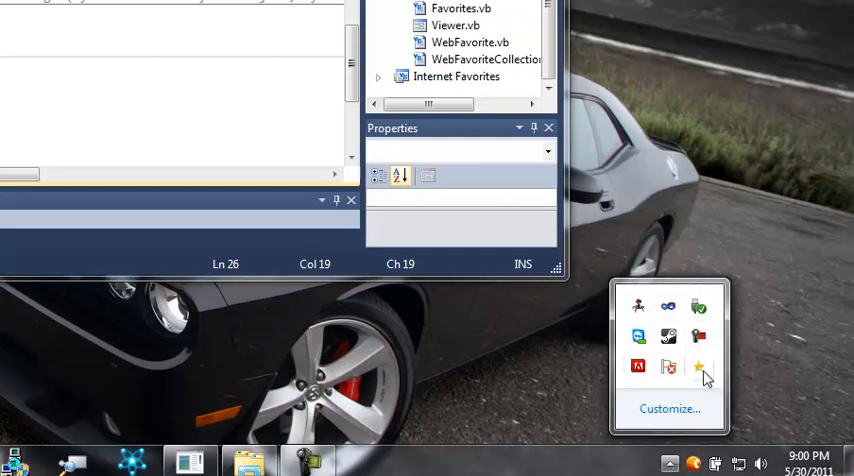
pyautogui.moveTo(709, 376)
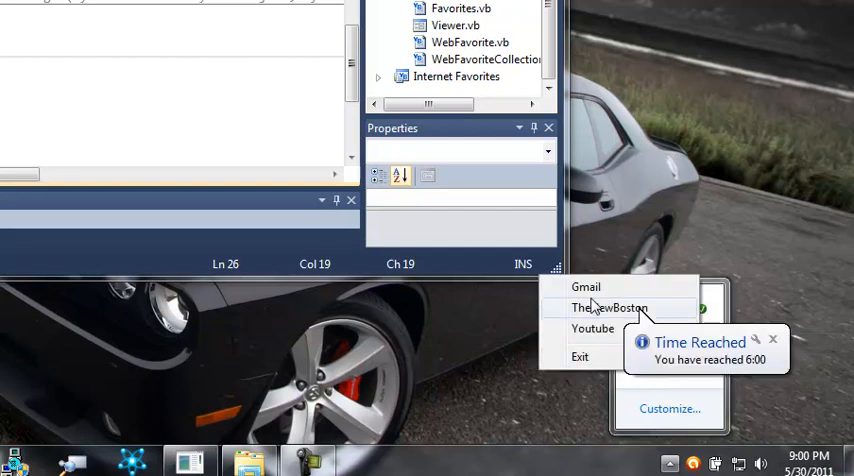
pyautogui.moveTo(593, 340)
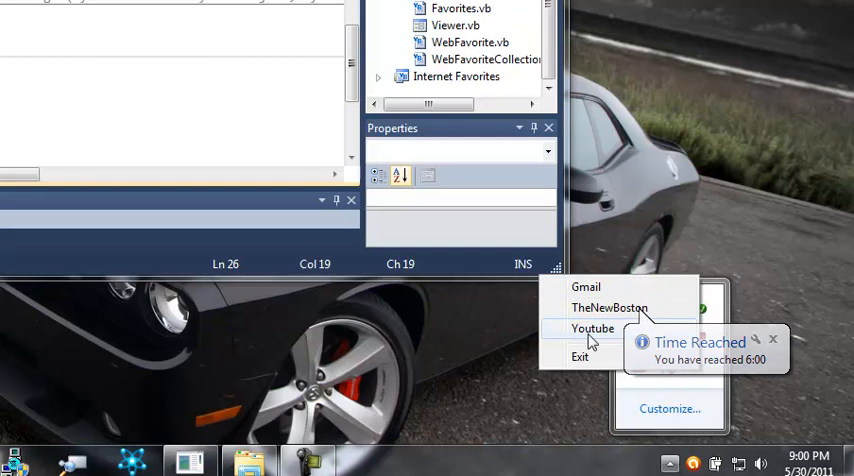
pyautogui.moveTo(771, 341)
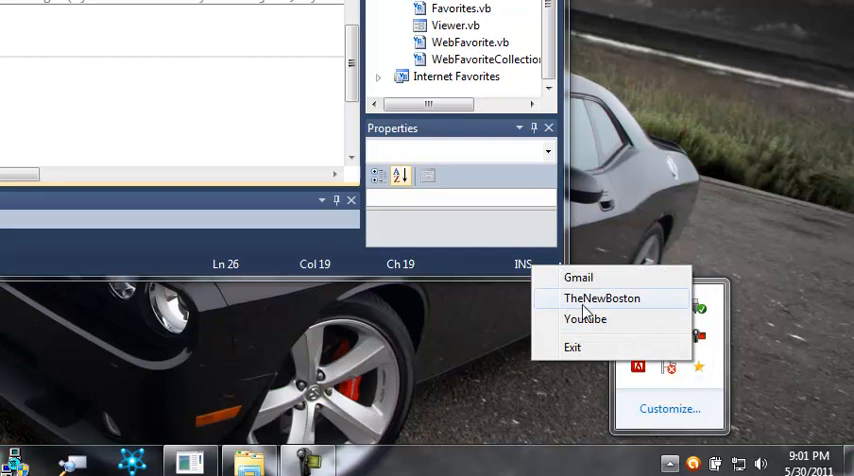
pyautogui.moveTo(610, 307)
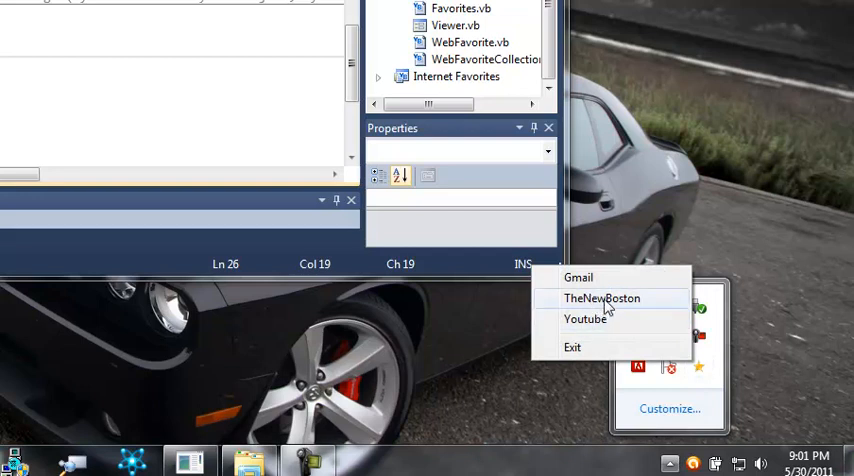
pyautogui.click(602, 298)
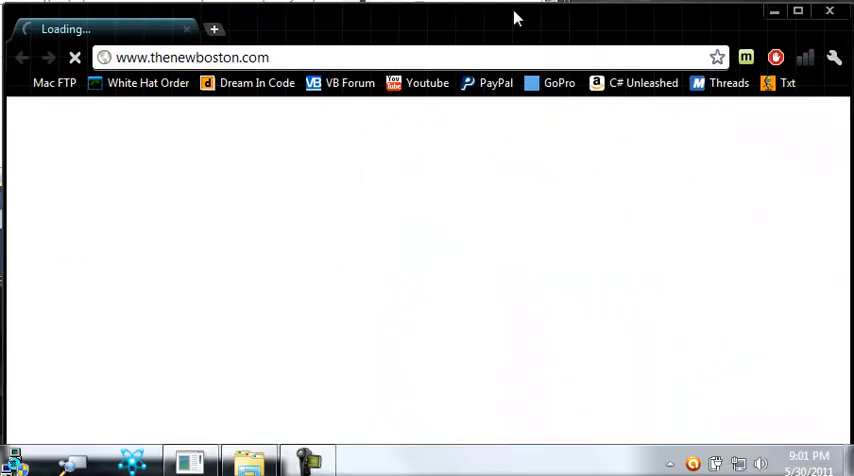